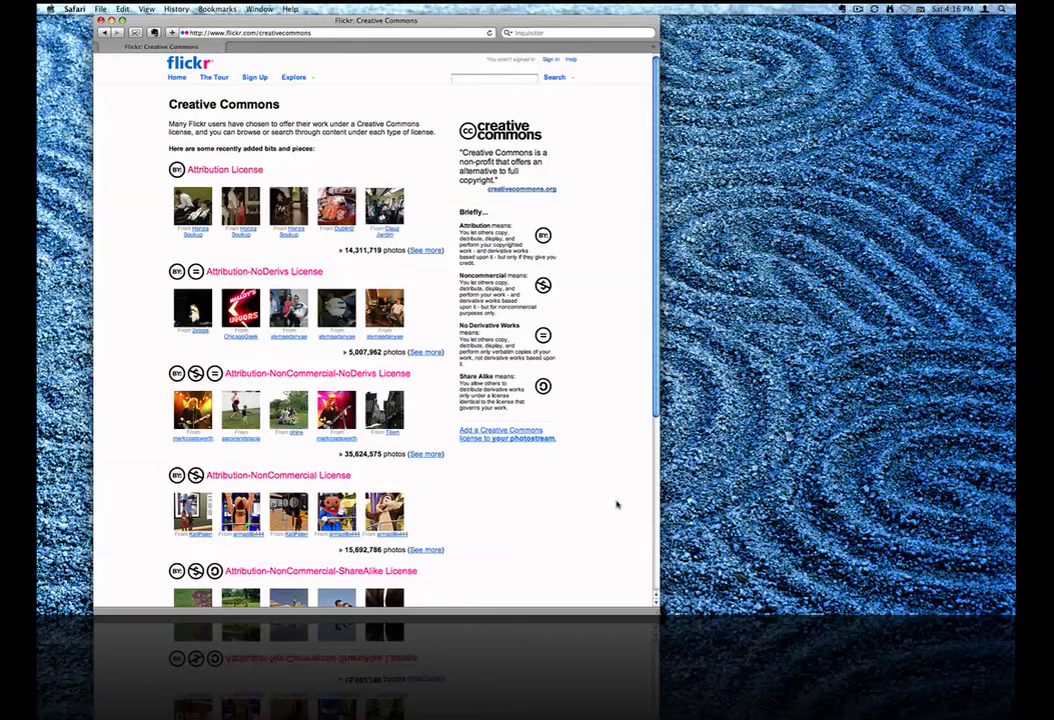
mouse_move(610, 504)
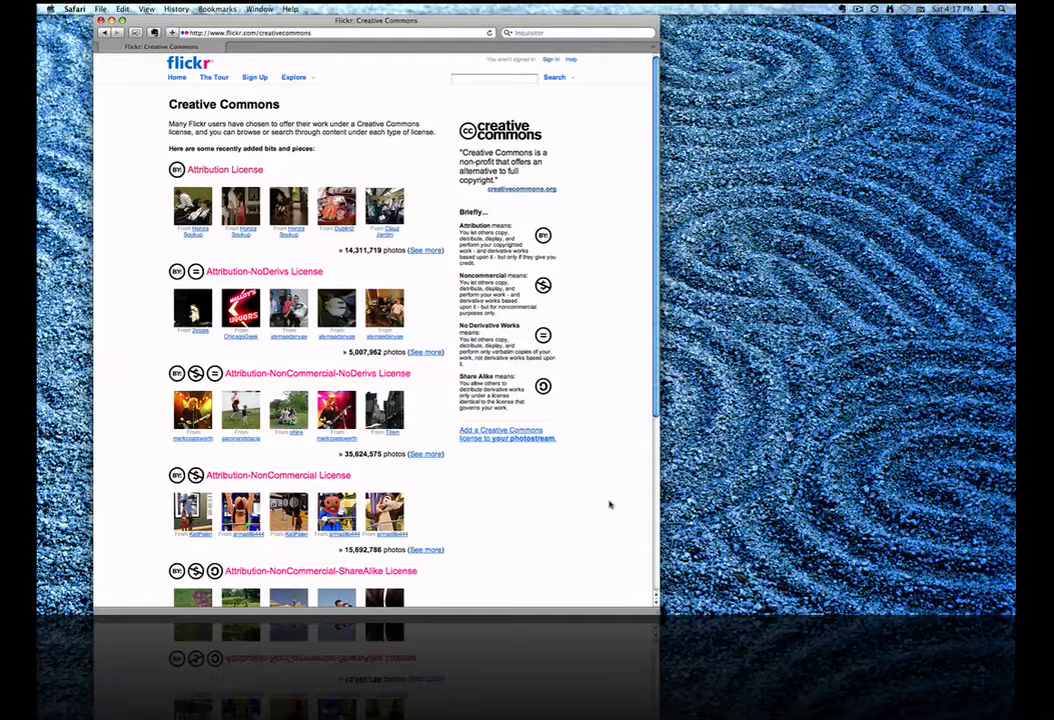
- From the Flickr home page, search for 'fruits and vegetables' photos
left_click(189, 62)
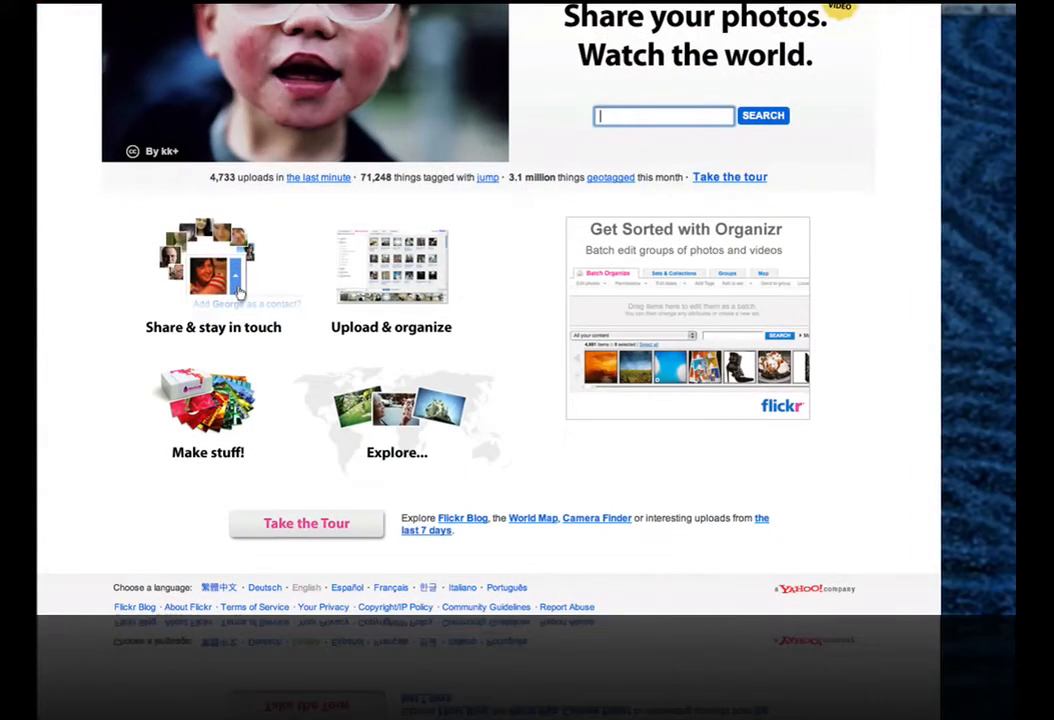
type("fruits and vegetables")
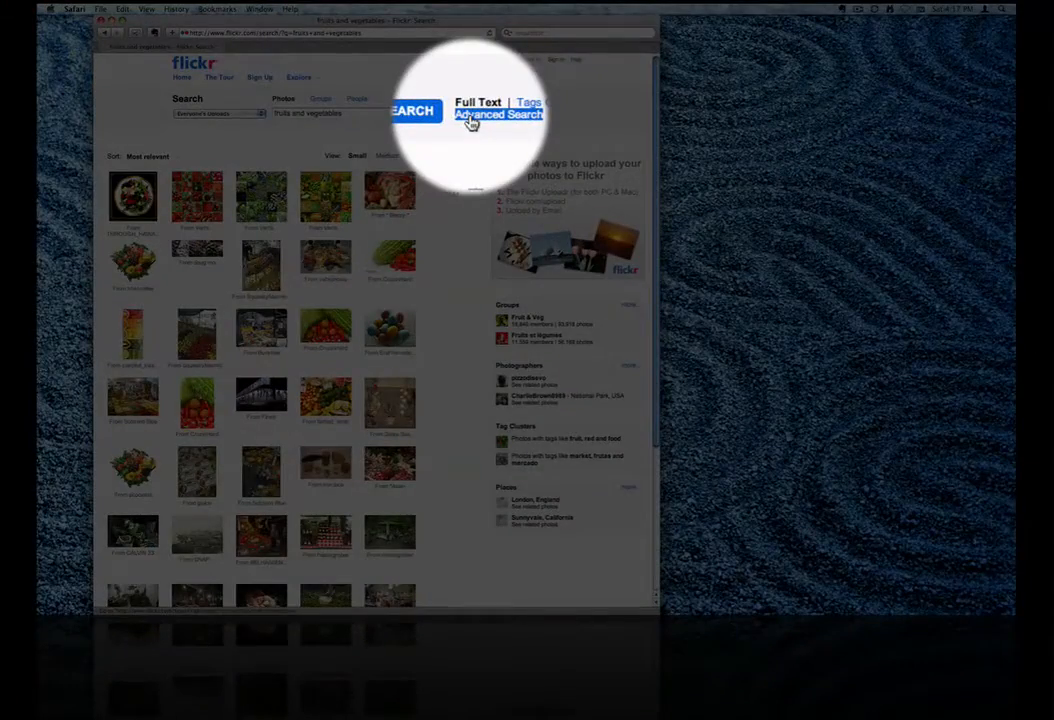
- Use Advanced Search to limit the results to Creative Commons-licensed content only
left_click(498, 114)
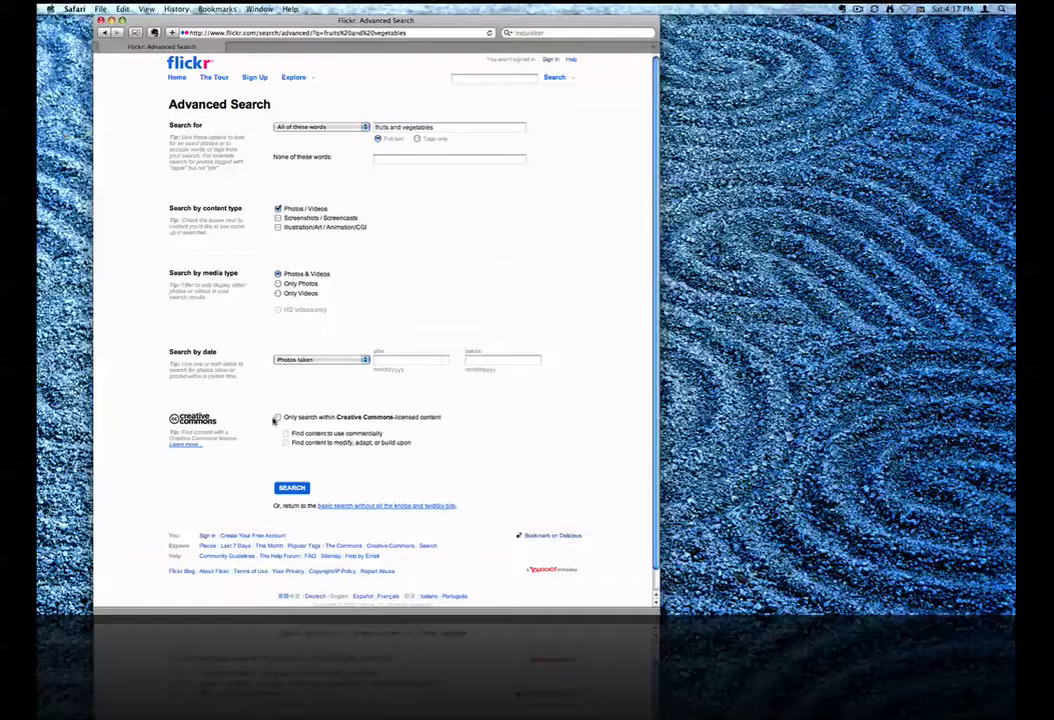
left_click(278, 417)
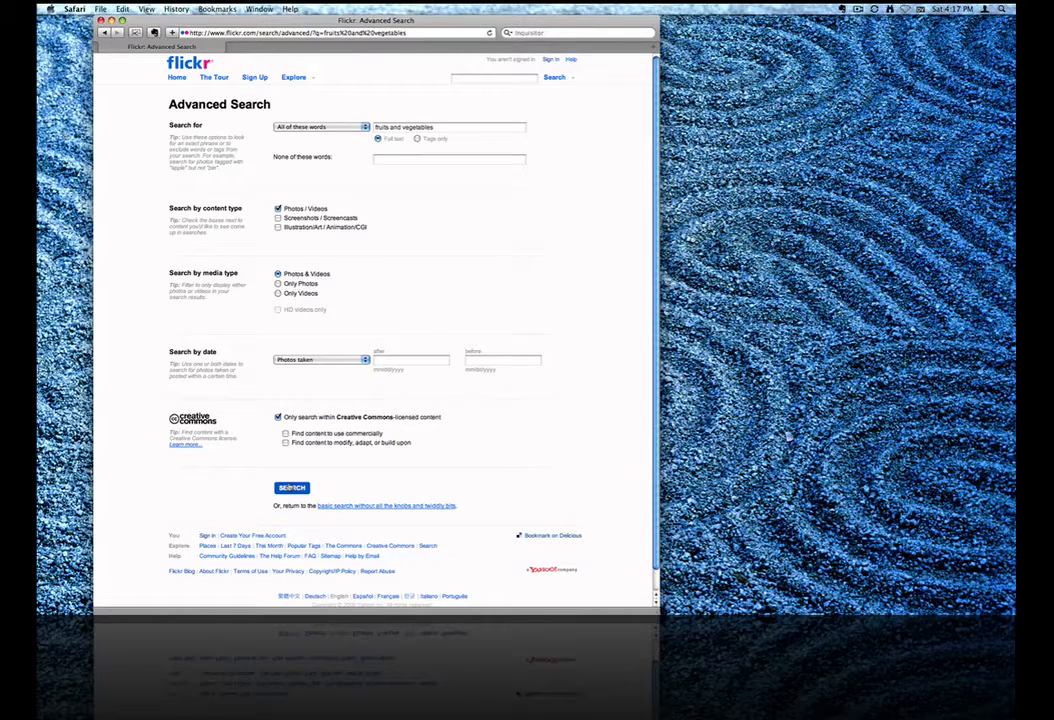
left_click(291, 487)
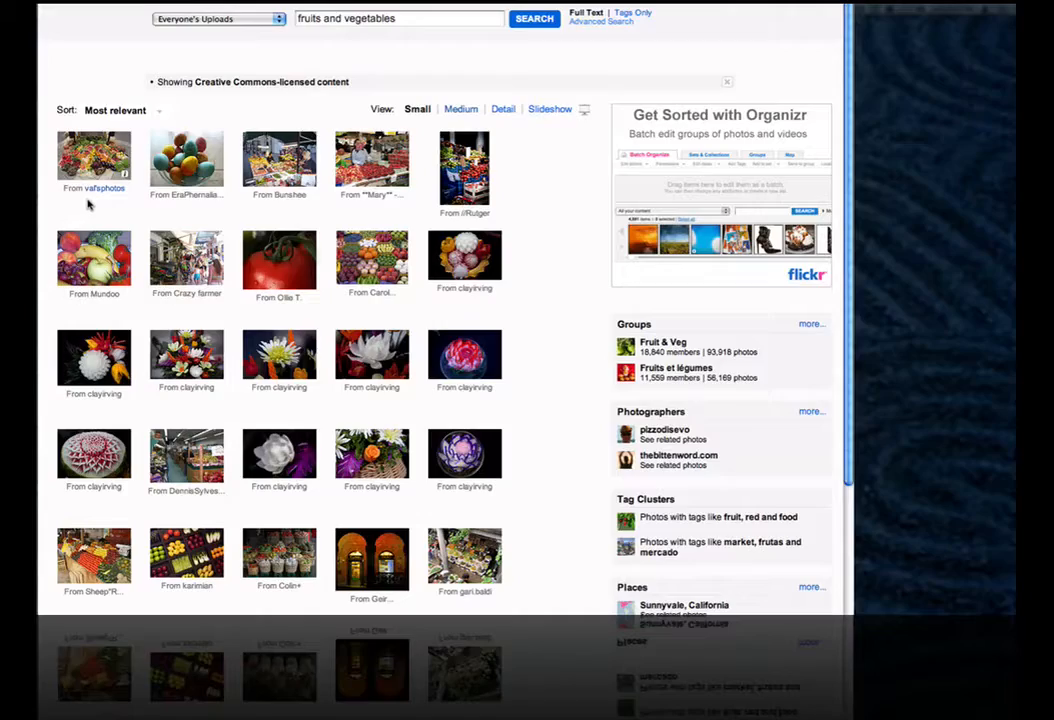
mouse_move(90, 200)
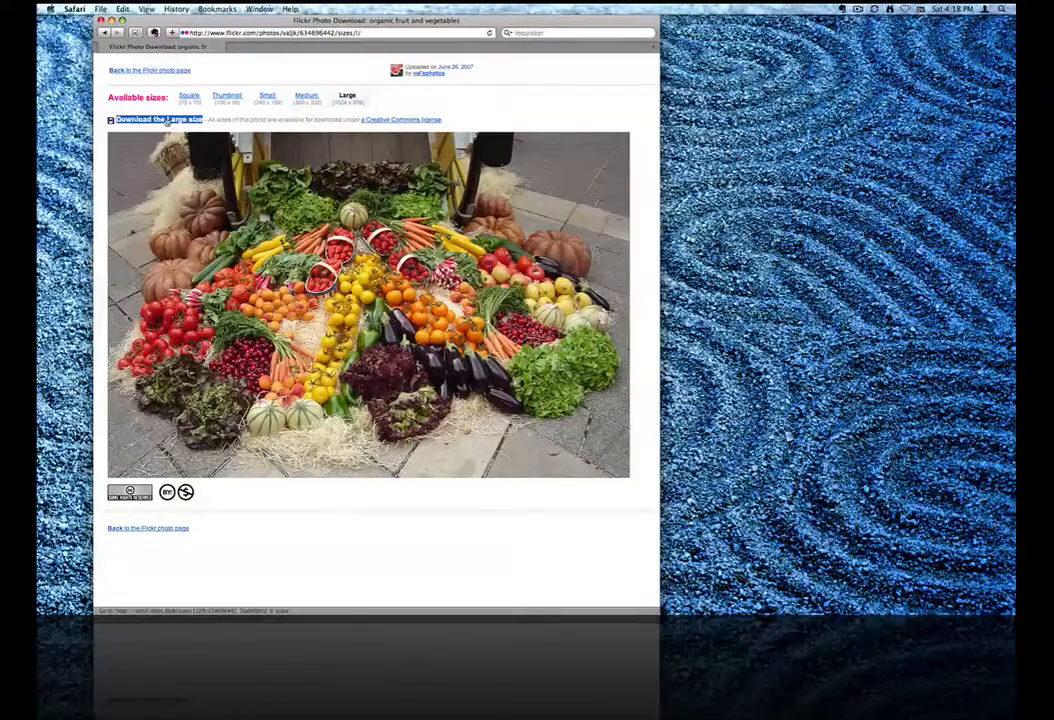
- Download the Large size of the organic fruit and vegetables photo and go back to its photo page
left_click(158, 119)
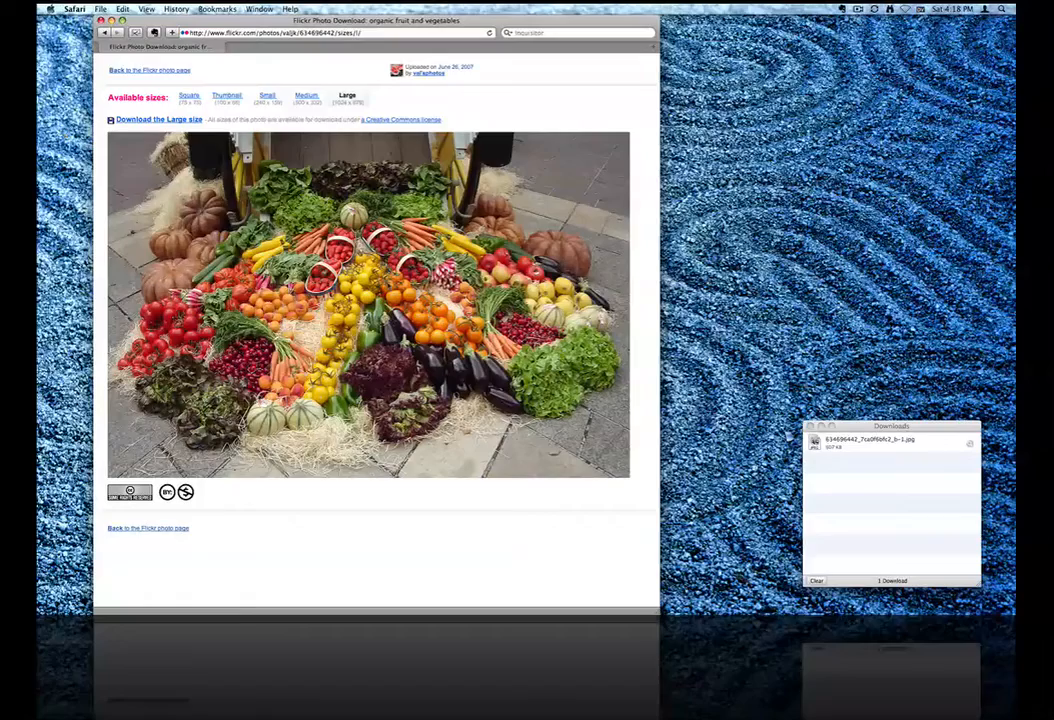
left_click(159, 119)
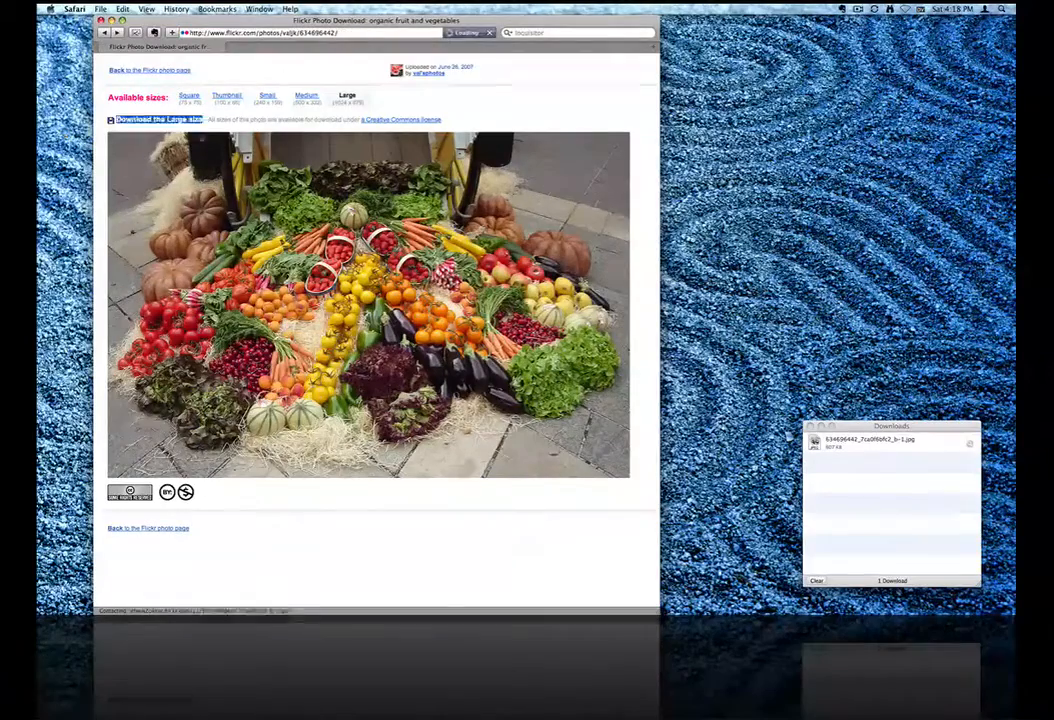
left_click(148, 69)
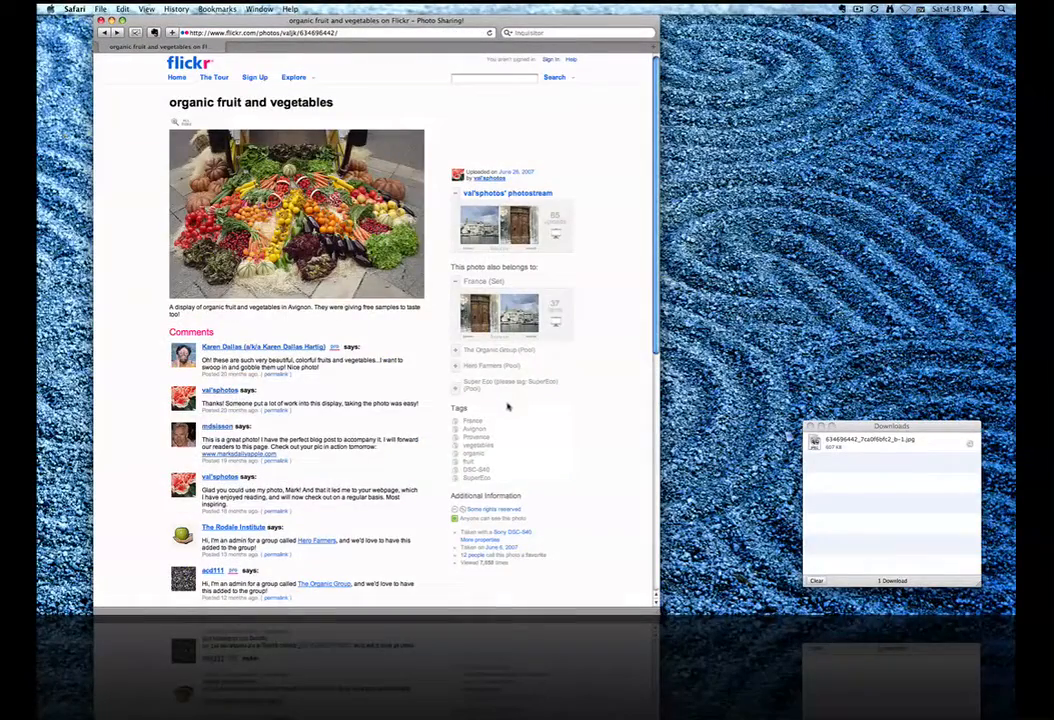
mouse_move(490, 509)
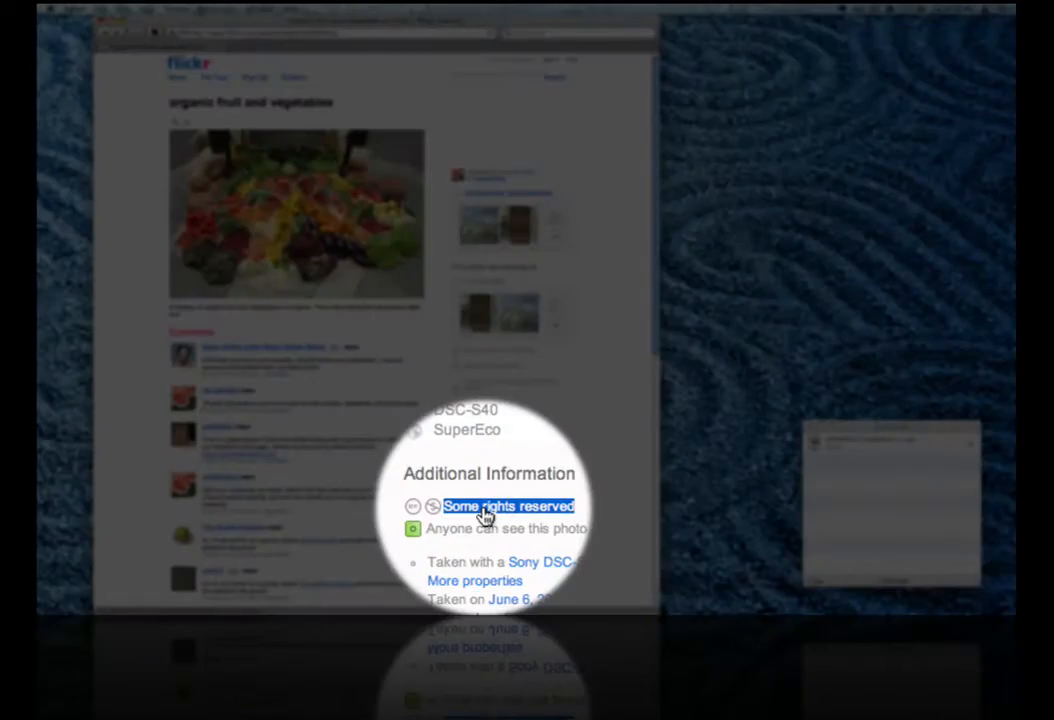
- Show the 'Some rights reserved' license details under Additional Information
left_click(508, 506)
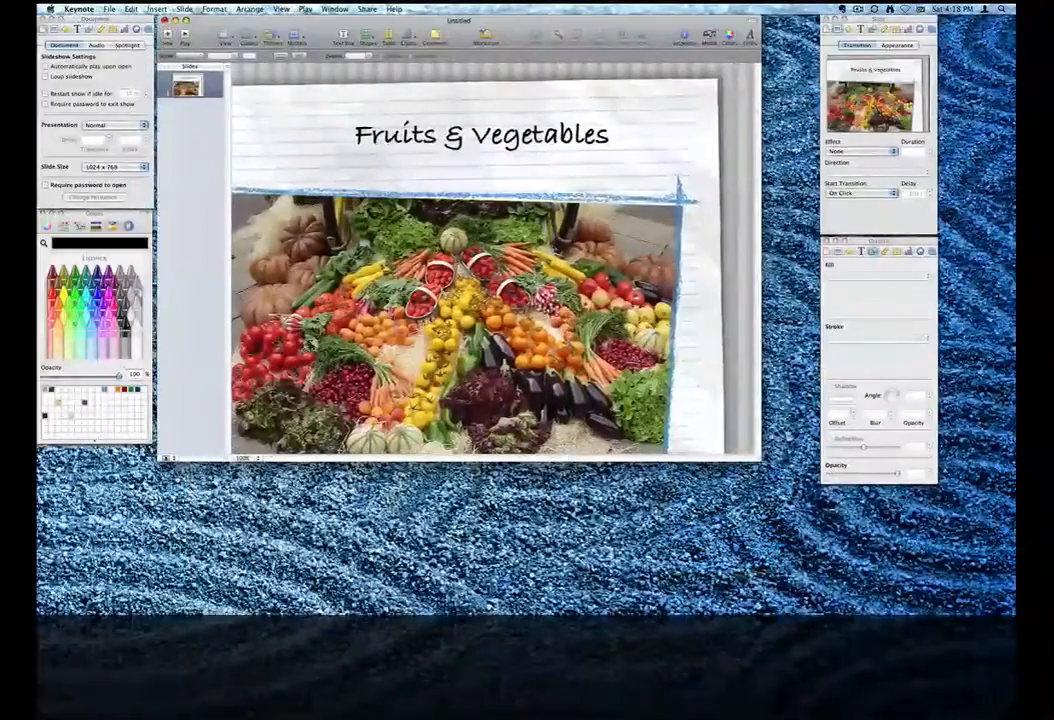
- Paste the photo's Flickr URL onto the 'Fruits & Vegetables' slide as attribution
key("cmd+v")
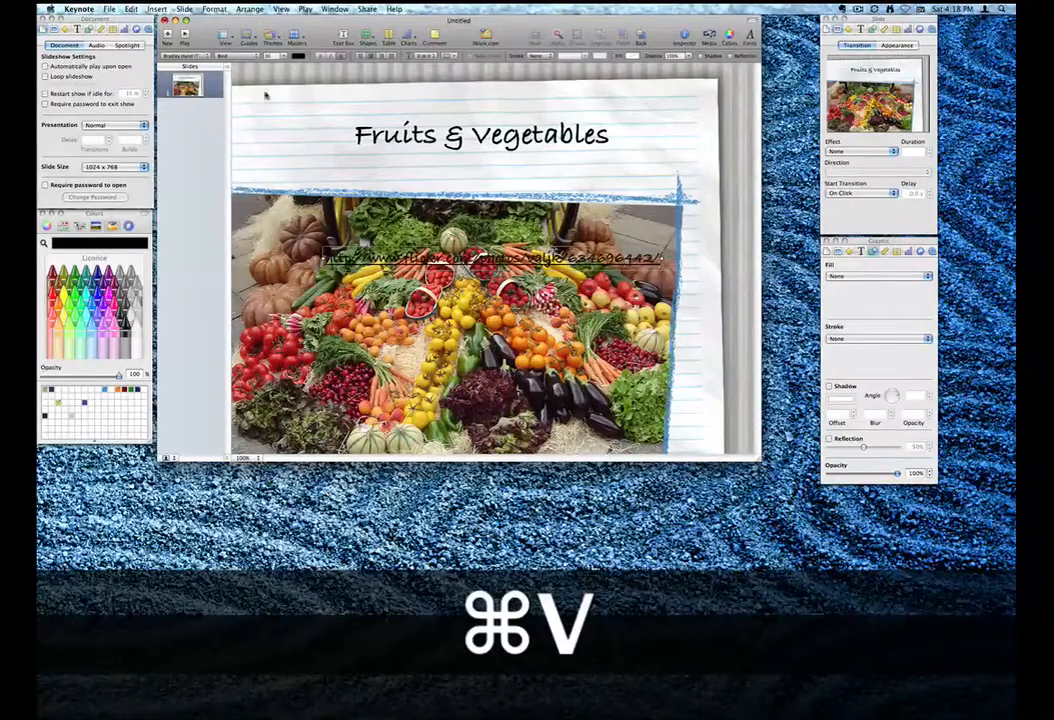